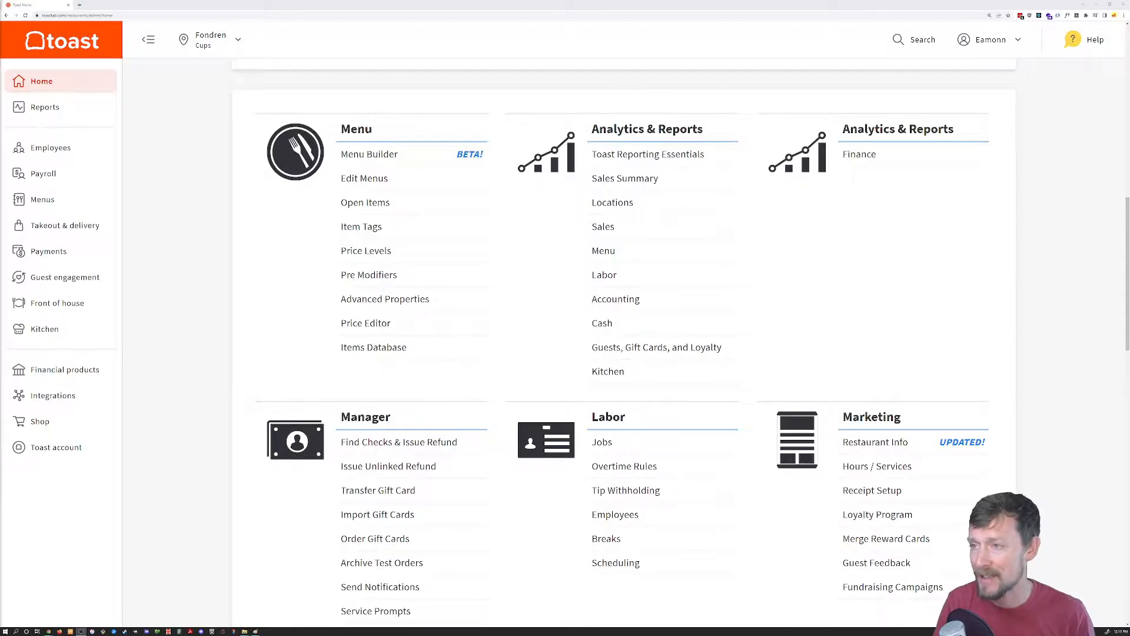
mouse_move(363, 177)
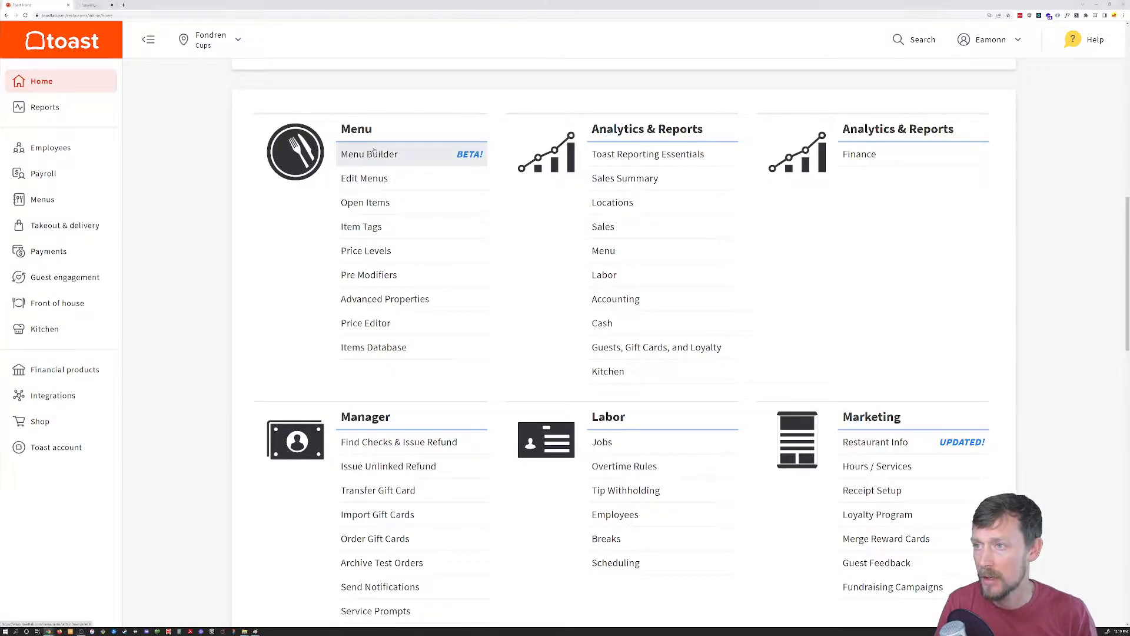
- Navigate from the dashboard through Edit Menus into the RETAIL menu's Mugs group
left_click(368, 153)
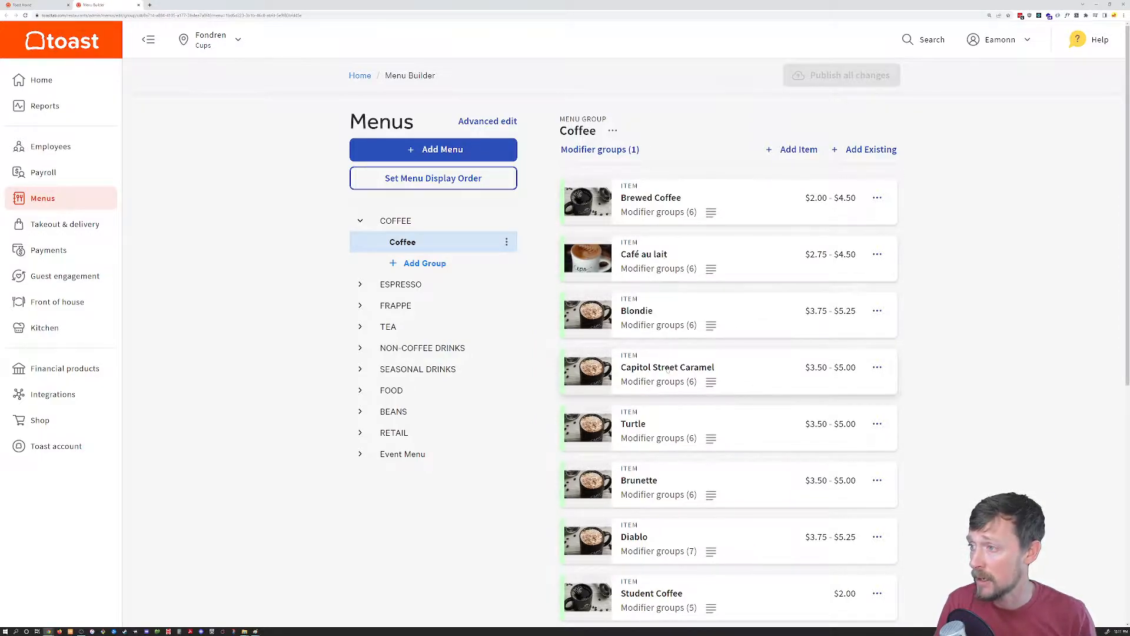
left_click(41, 80)
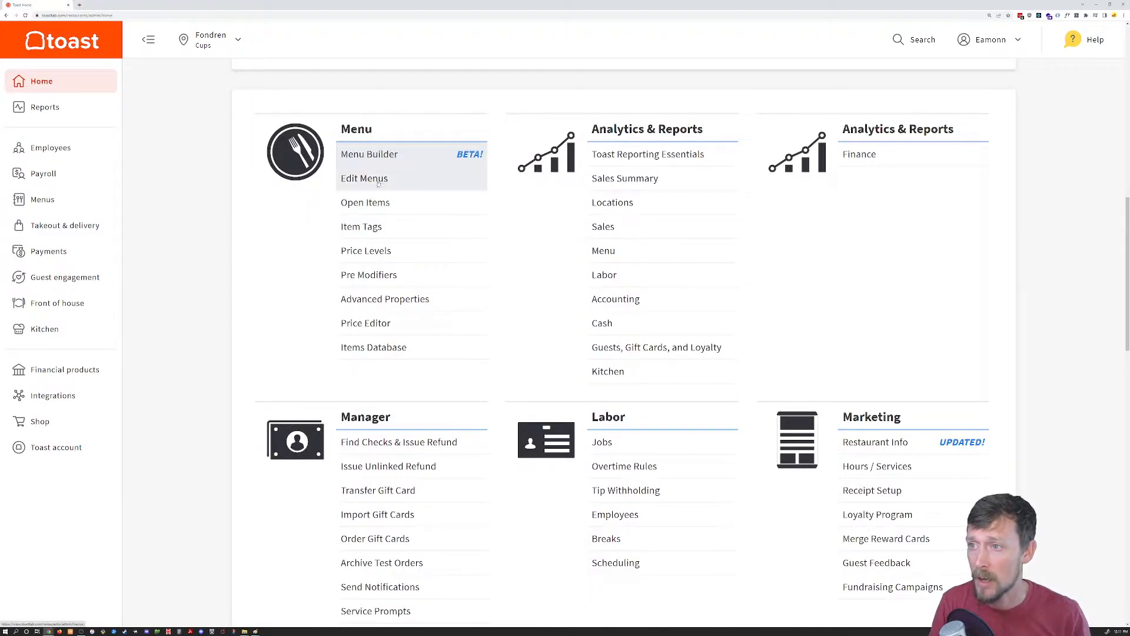
left_click(364, 178)
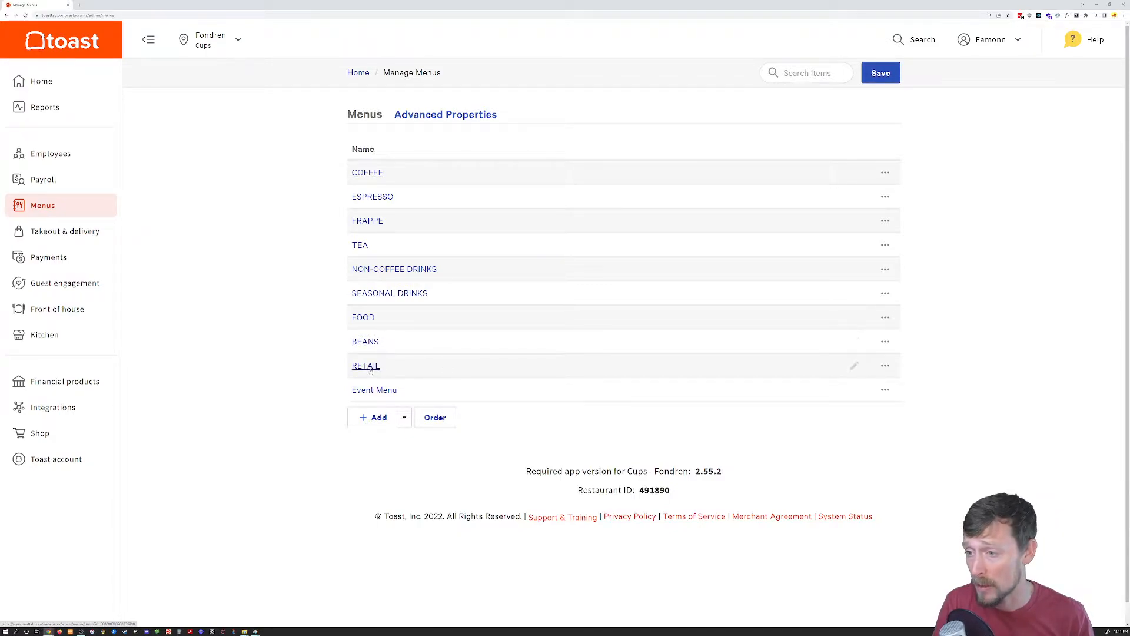
left_click(365, 365)
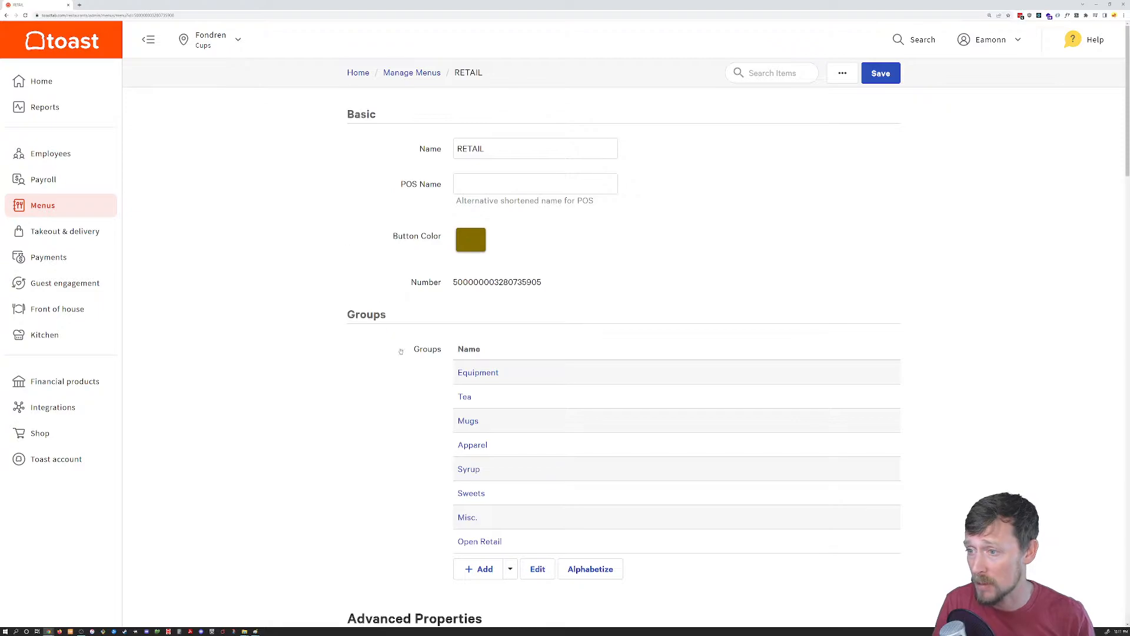
scroll("down", 3)
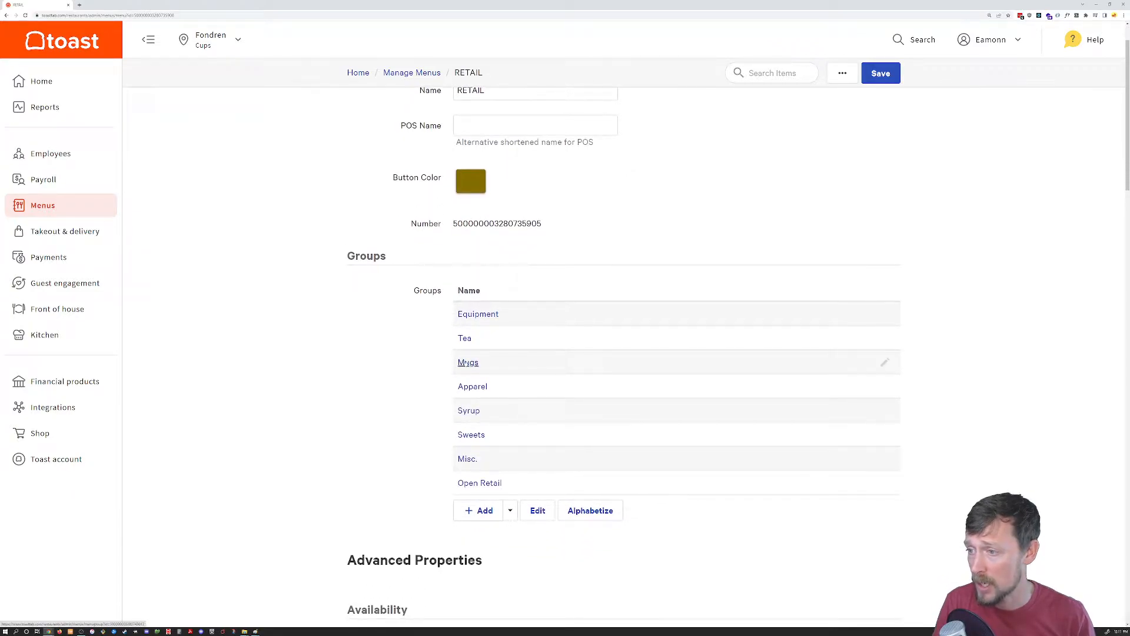
left_click(467, 361)
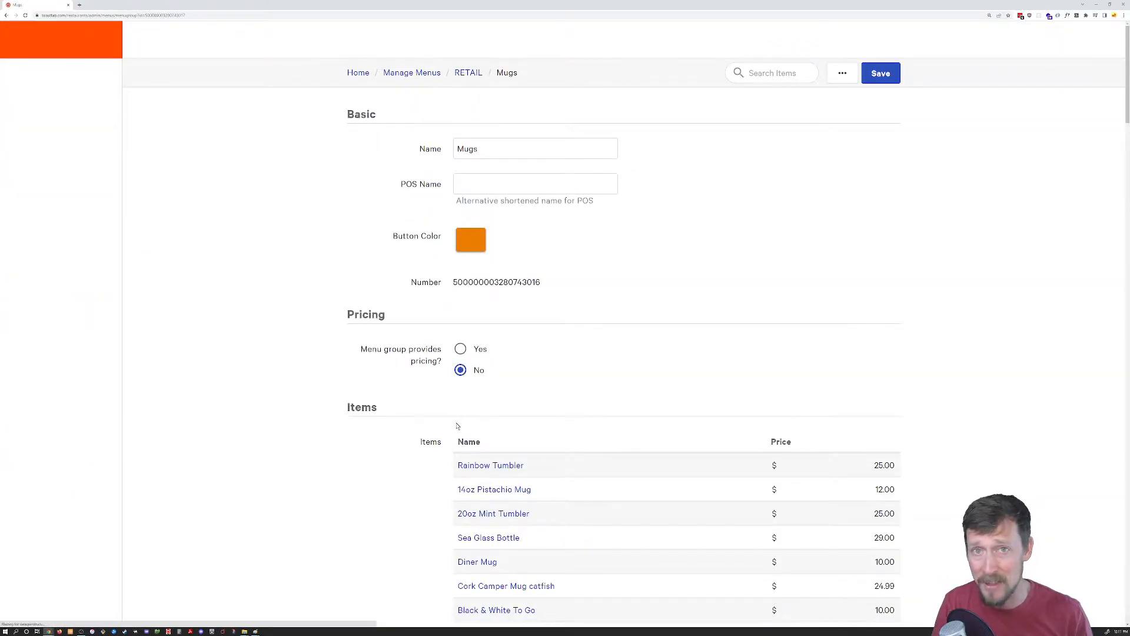
- Review the Mugs item list including Sea Glass Bottle without changing its name
scroll("down", 3)
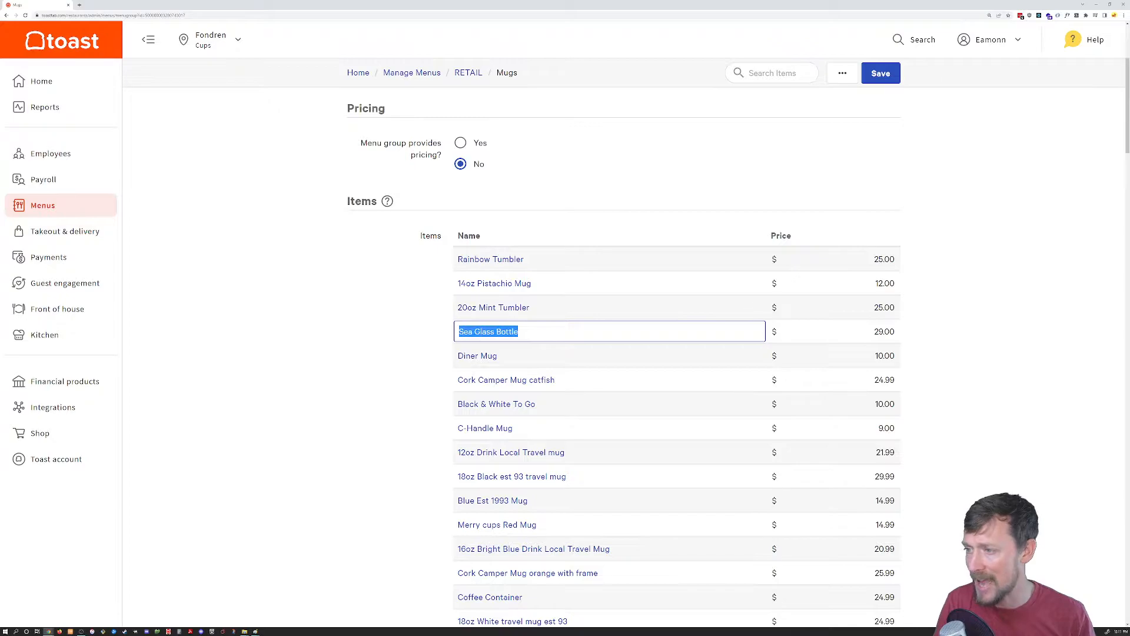
left_click(608, 331)
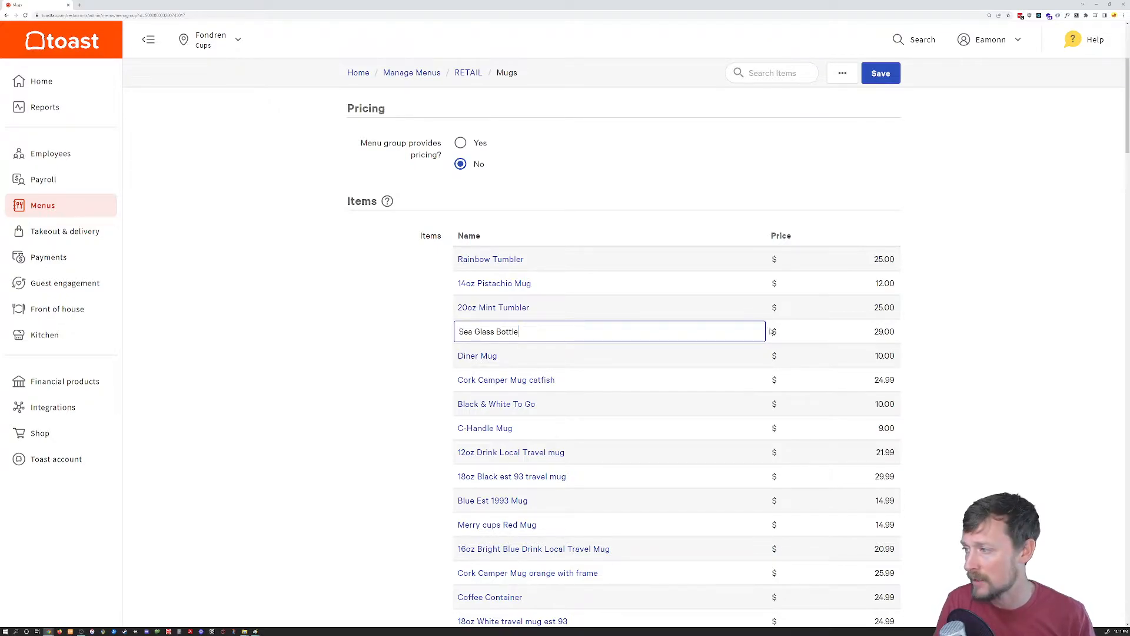
left_click(841, 331)
type("29.99")
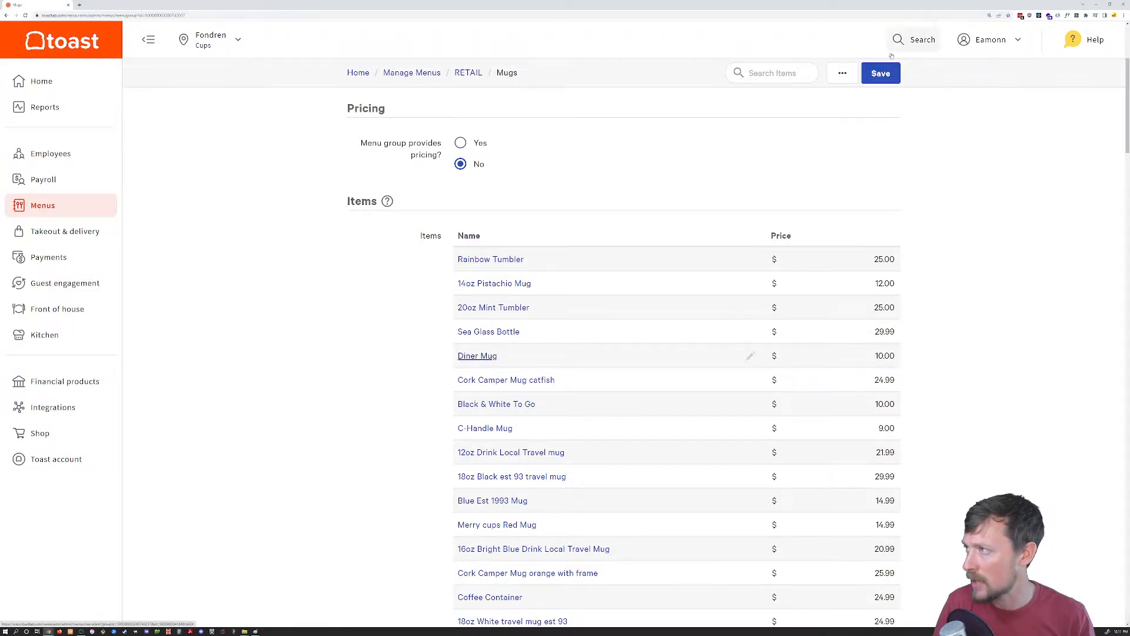
left_click(880, 73)
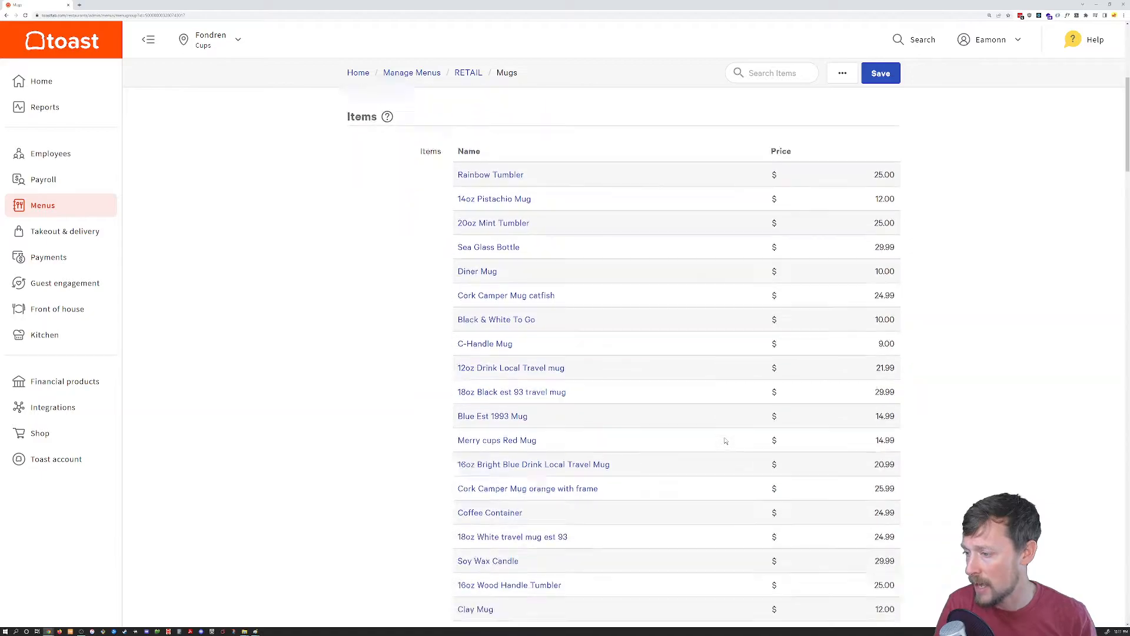
scroll("down", 3)
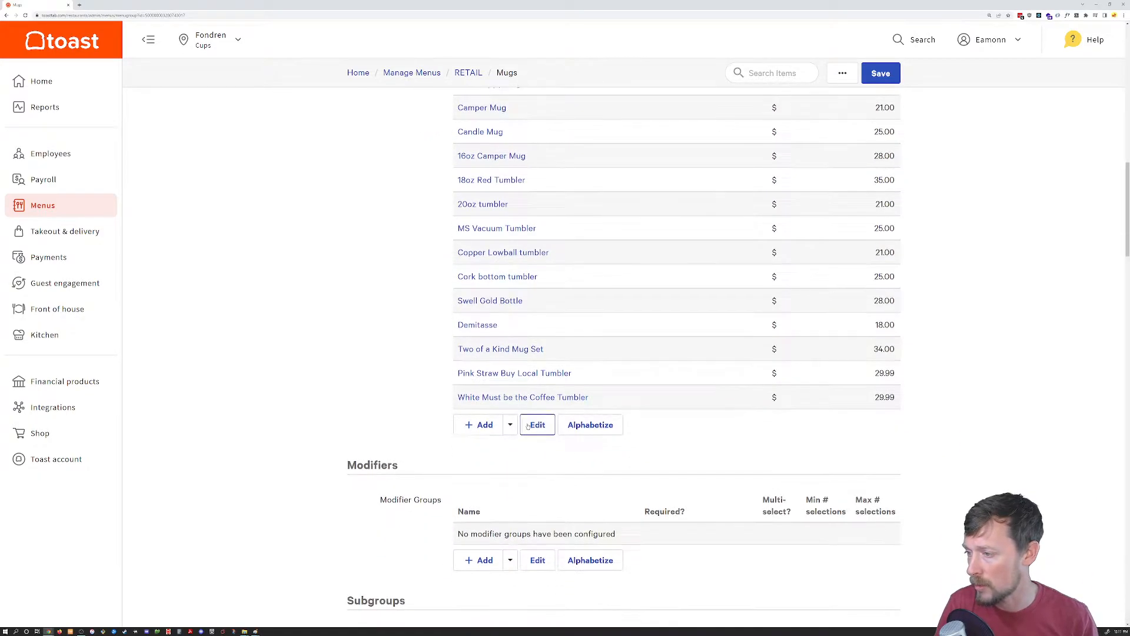
- Switch the Mugs item list into edit mode
left_click(536, 425)
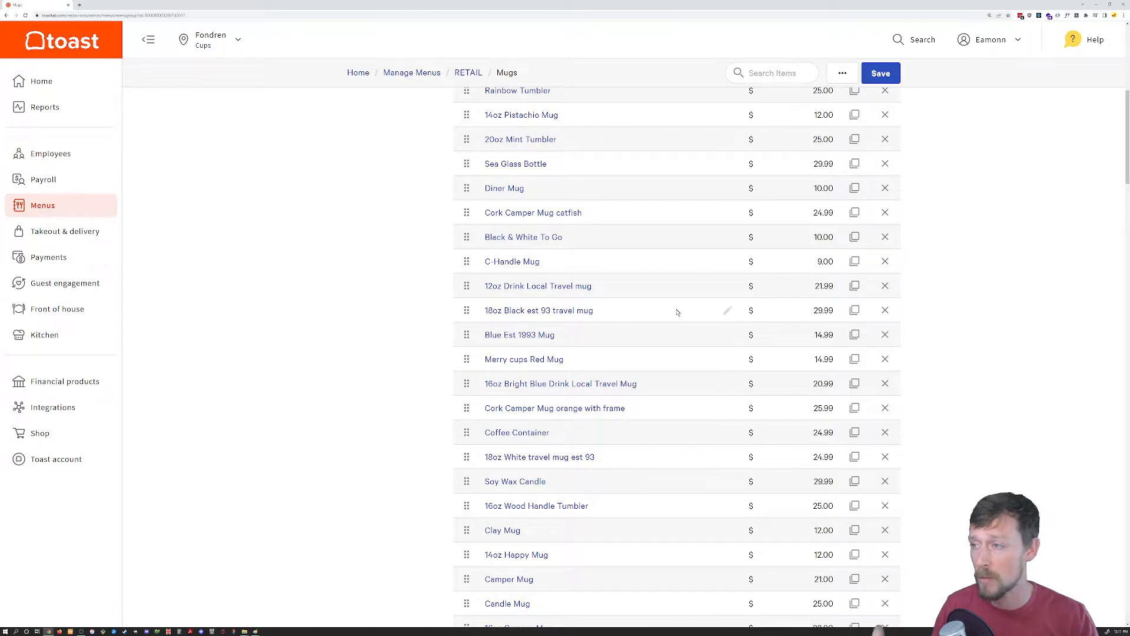
mouse_move(743, 226)
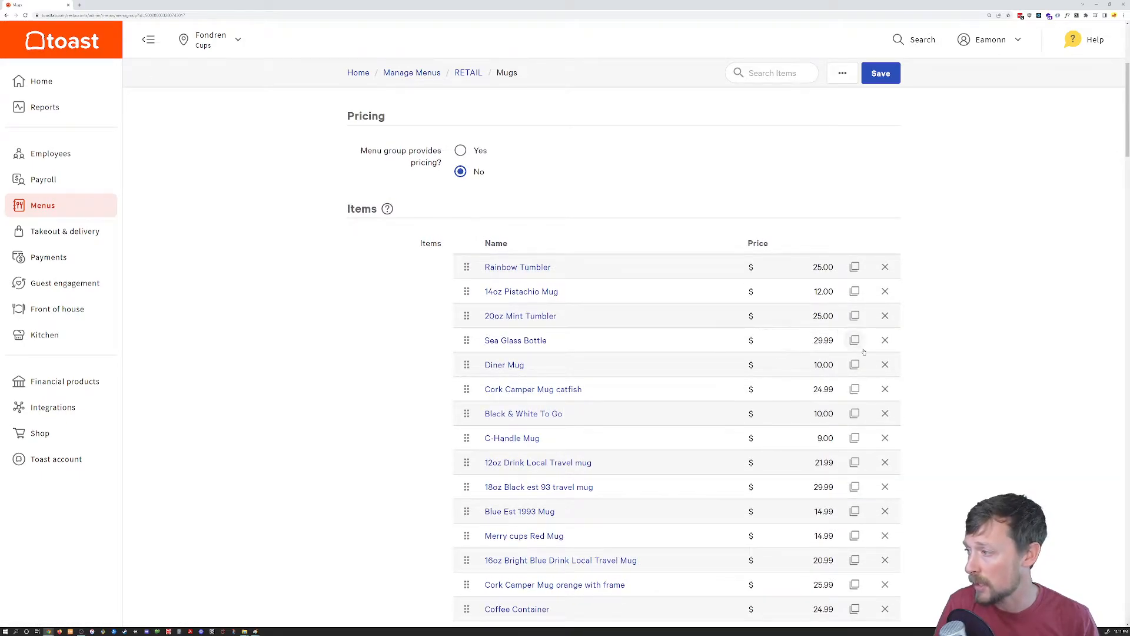
- Duplicate Sea Glass Bottle and rename the copy 'Frost Glass Bottle'
left_click(854, 339)
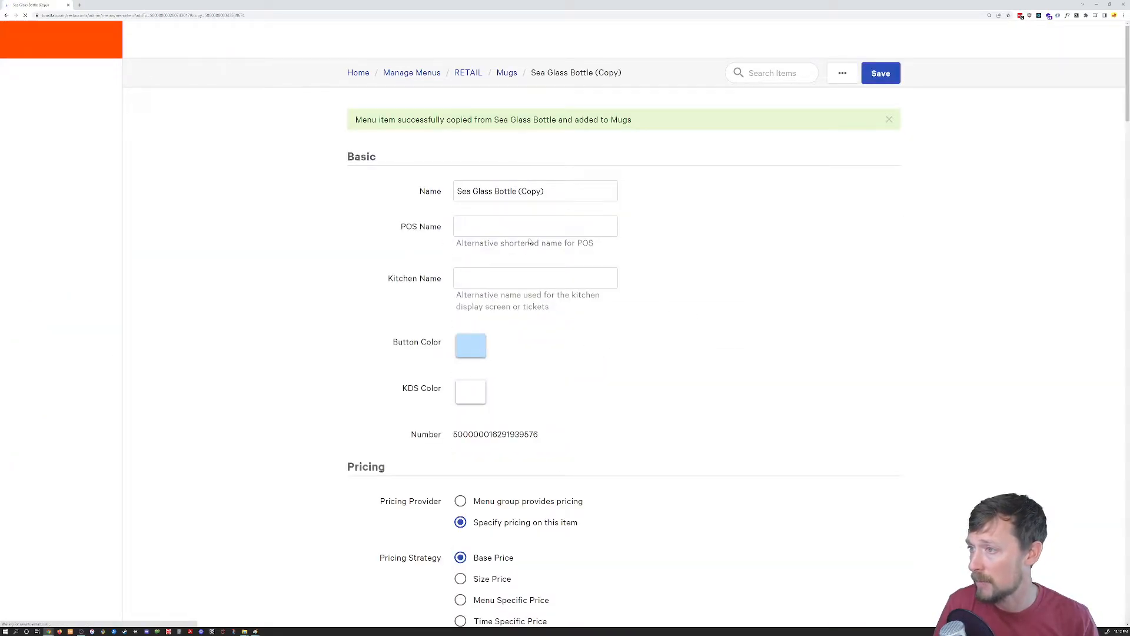
type("Frost Glass Bottle")
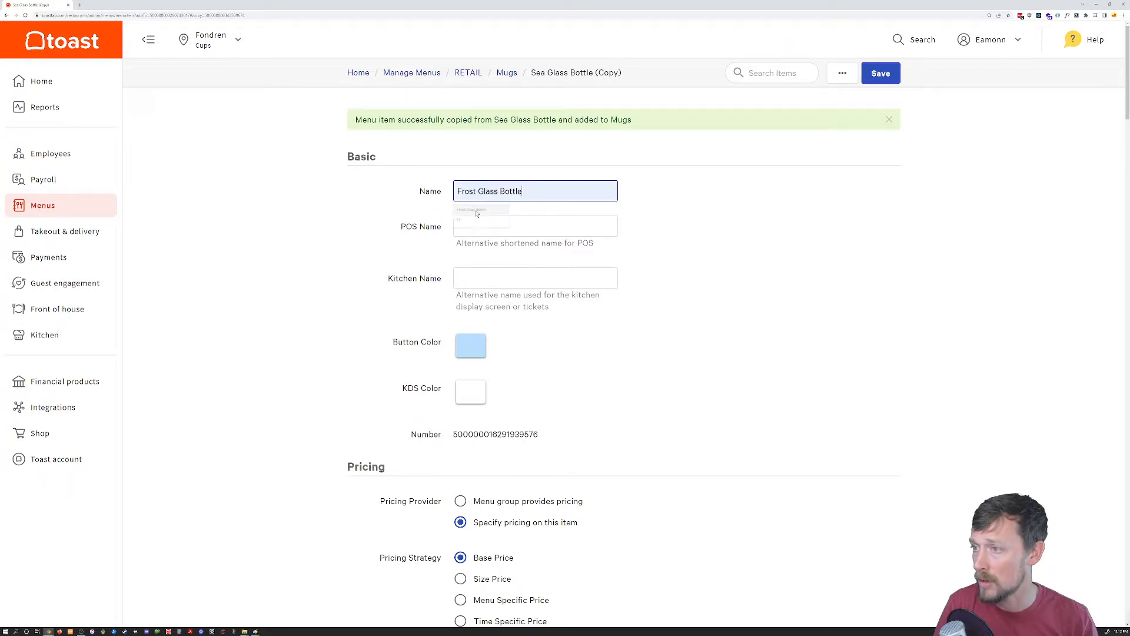
left_click(470, 344)
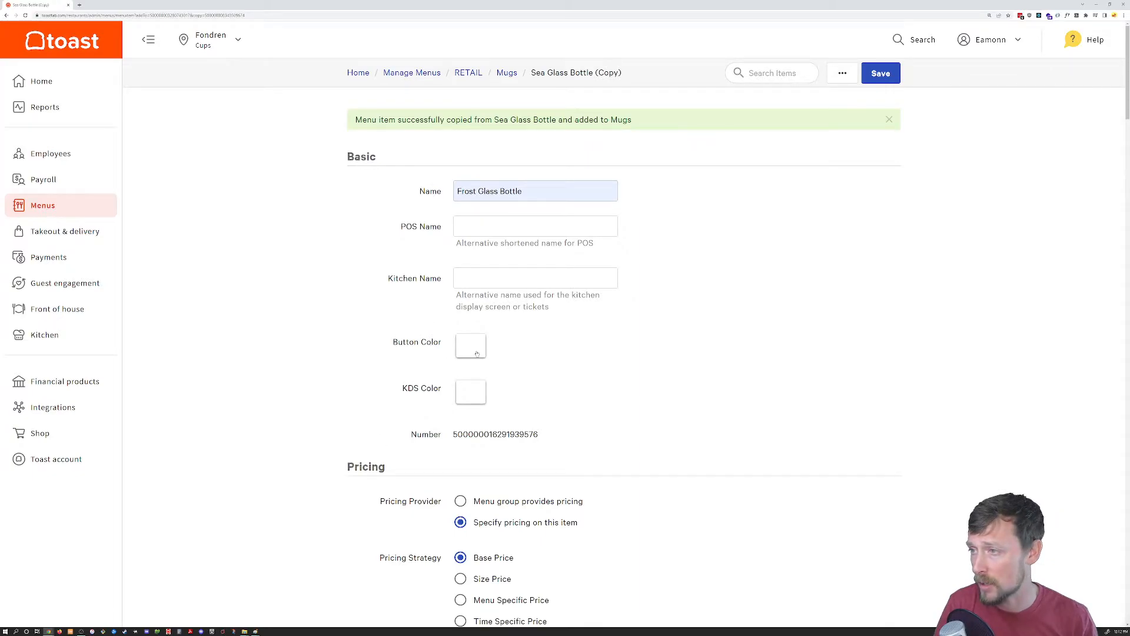
- Clear the new item's Visible To ordering-channel checkboxes so it is hidden
scroll("down", 3)
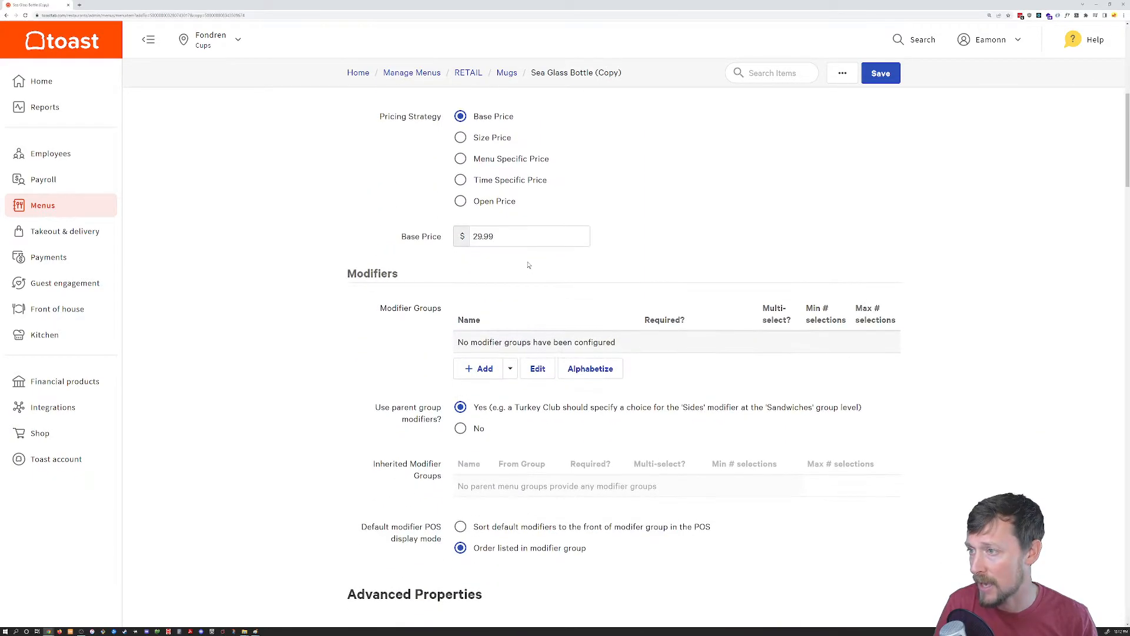
scroll("down", 3)
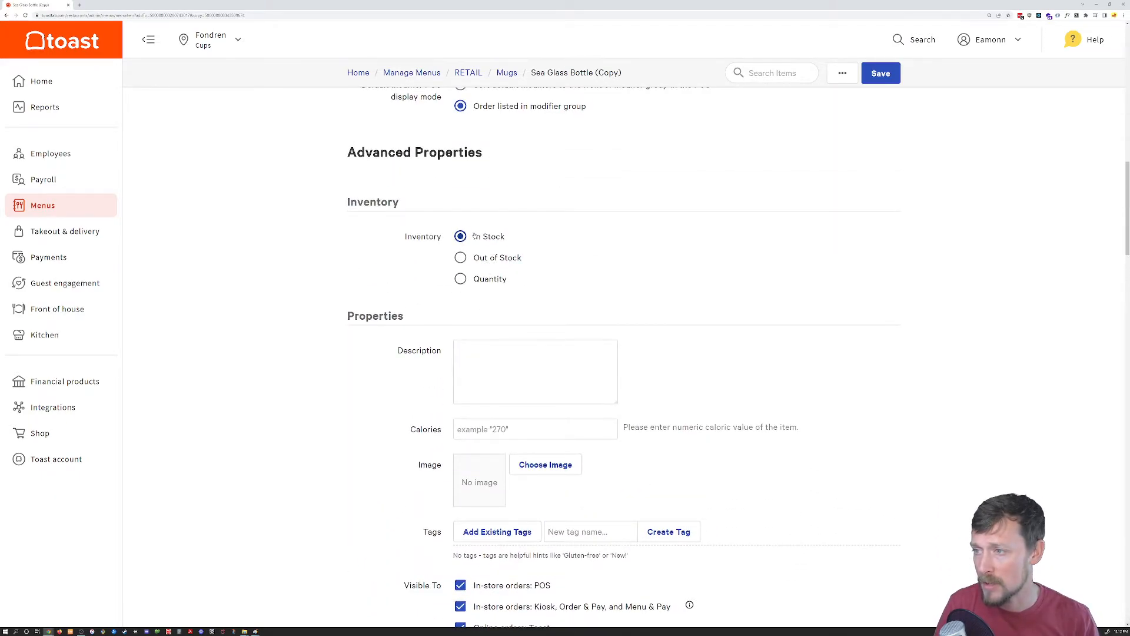
scroll("down", 3)
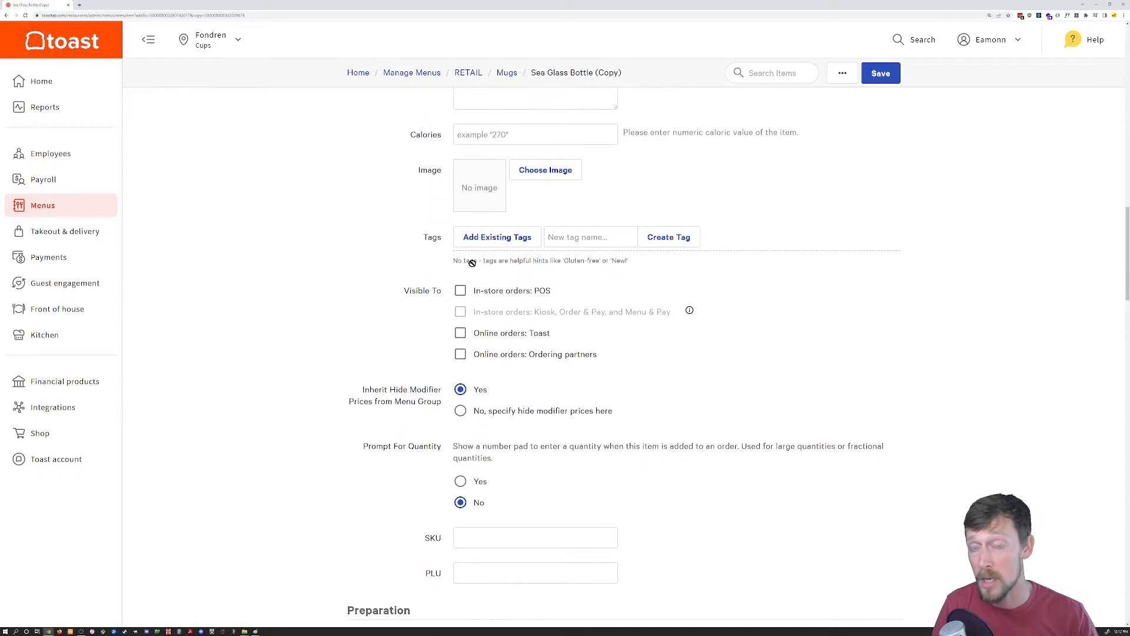
left_click(497, 236)
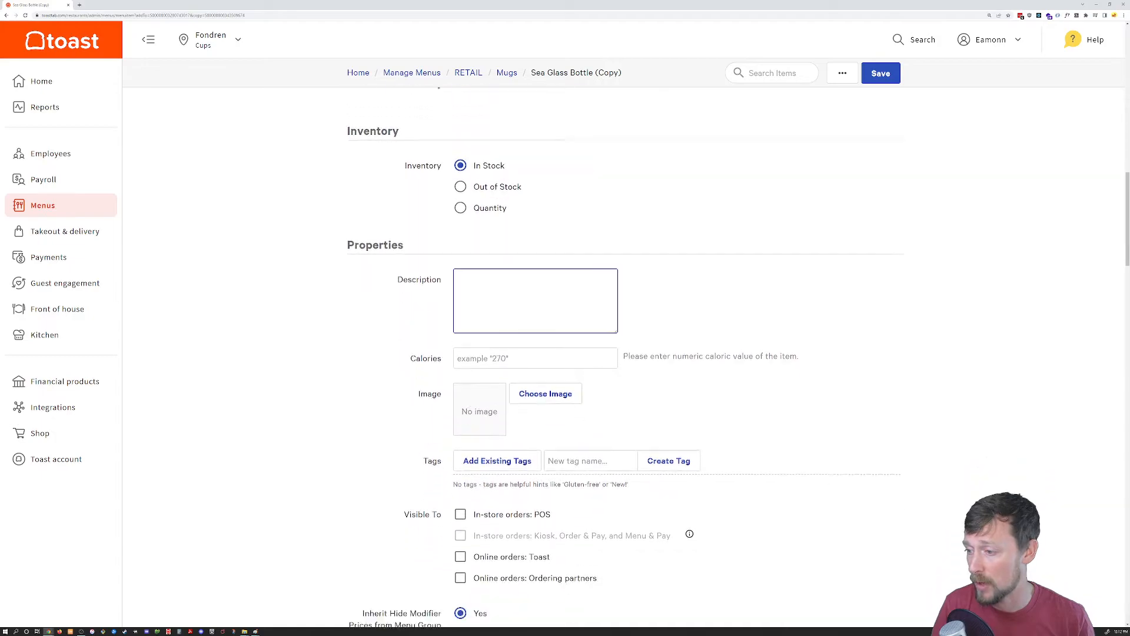
- Set Cups-Water-Bottle-2022.jpg as the item image and save Frost Glass Bottle
left_click(545, 393)
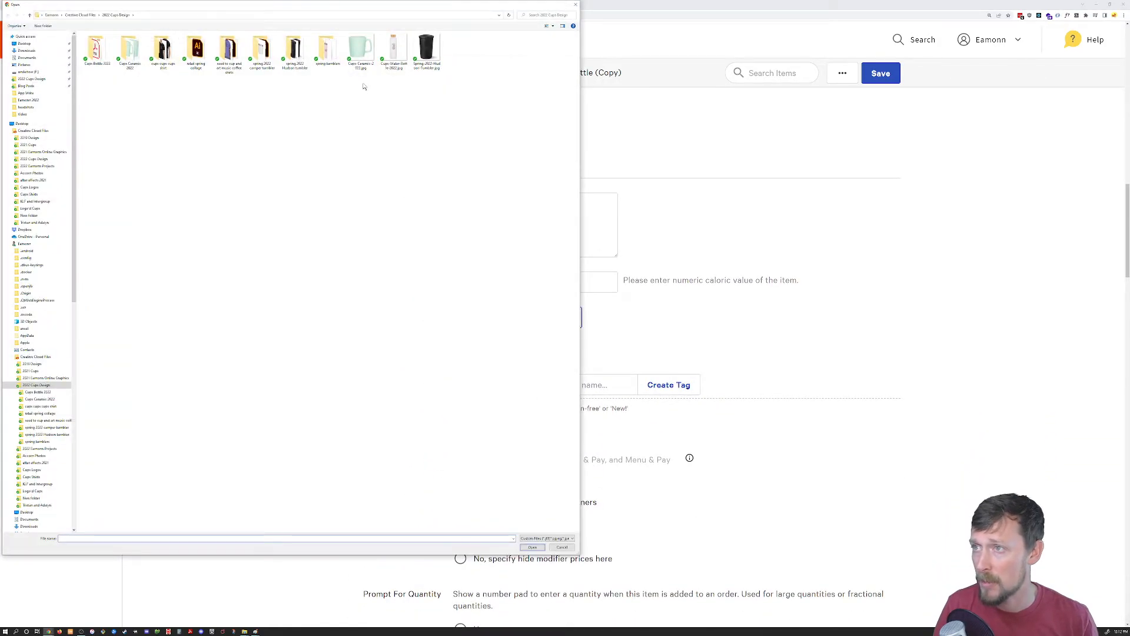
left_click(532, 547)
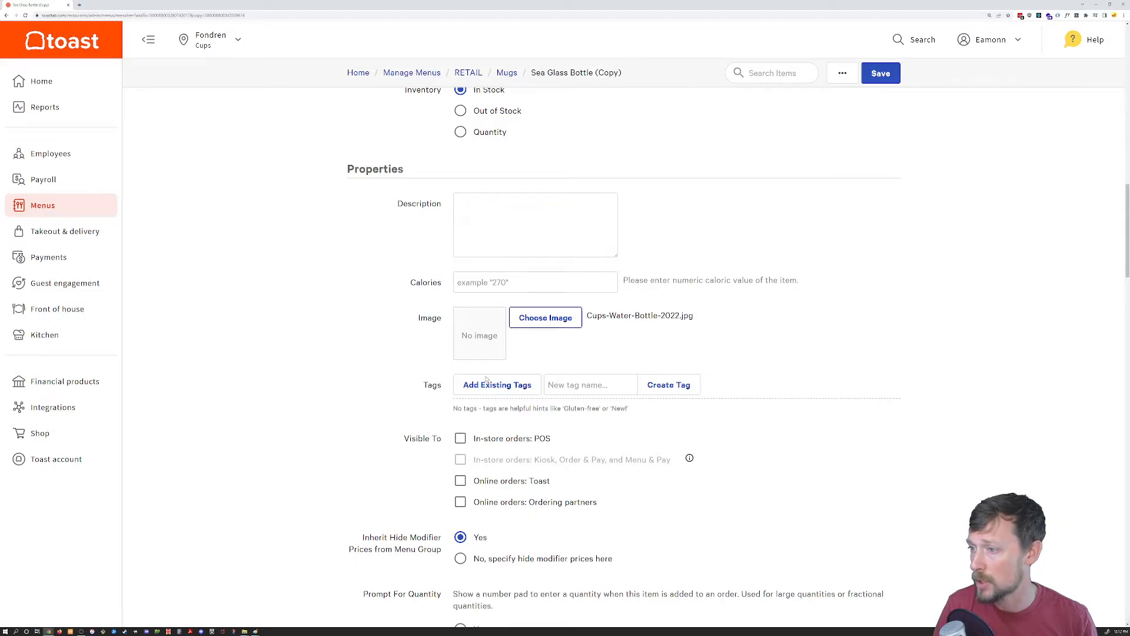
left_click(880, 73)
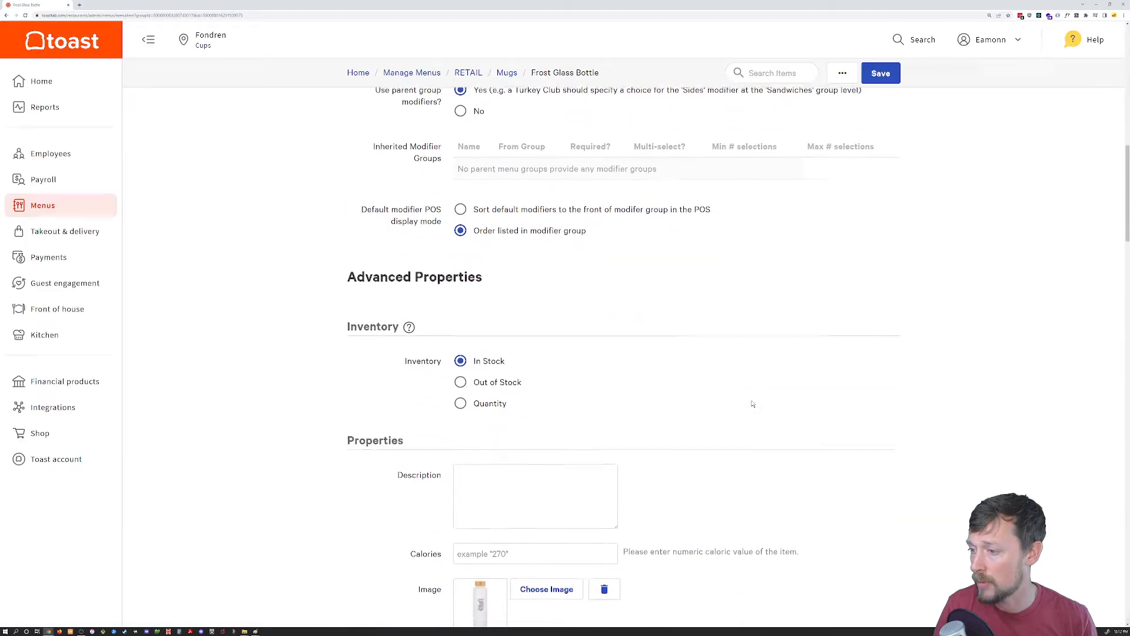
scroll("down", 3)
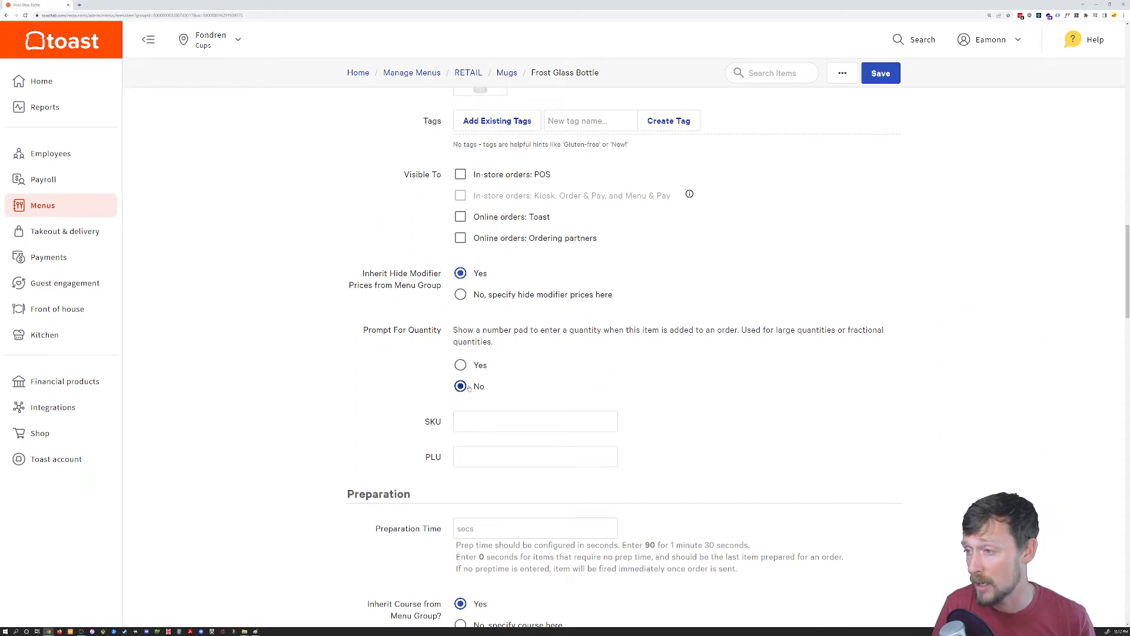
scroll("down", 3)
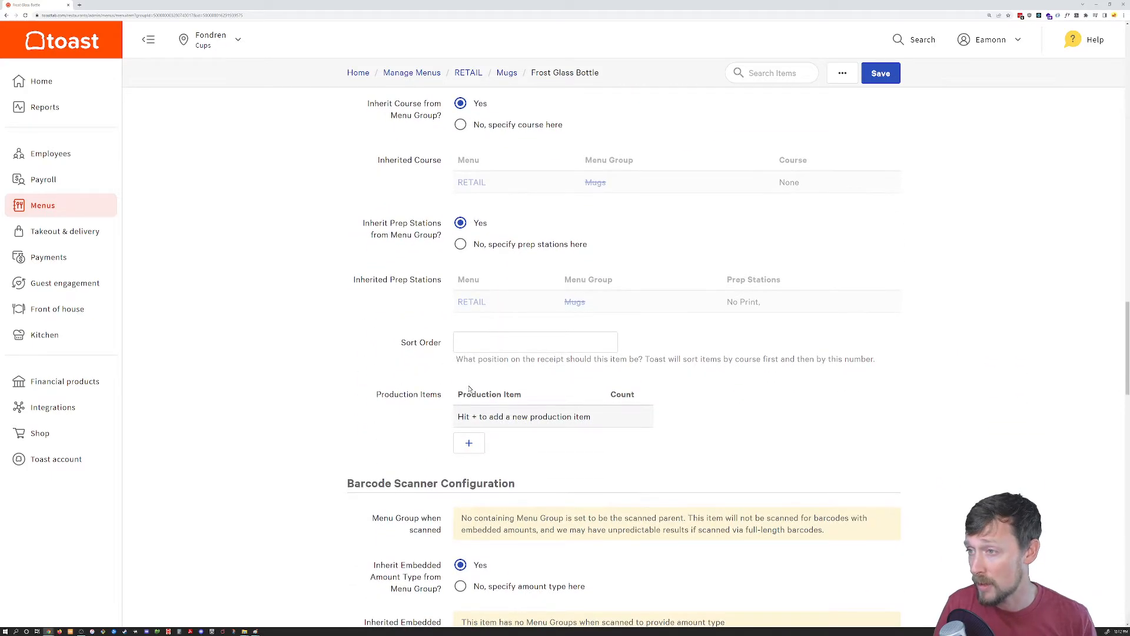
scroll("down", 3)
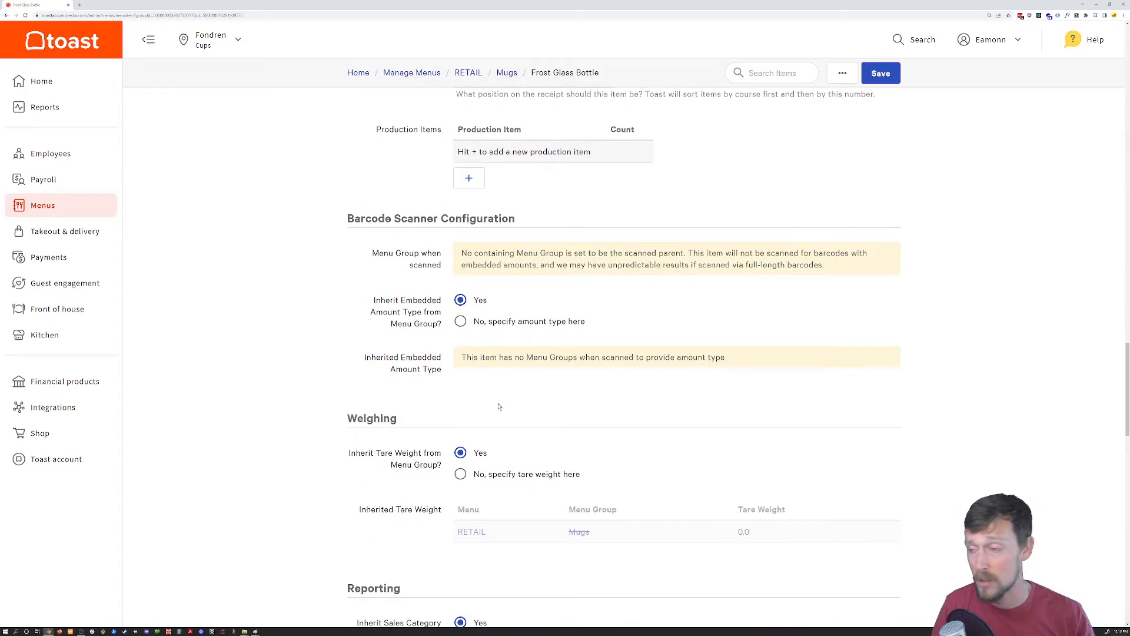
scroll("down", 3)
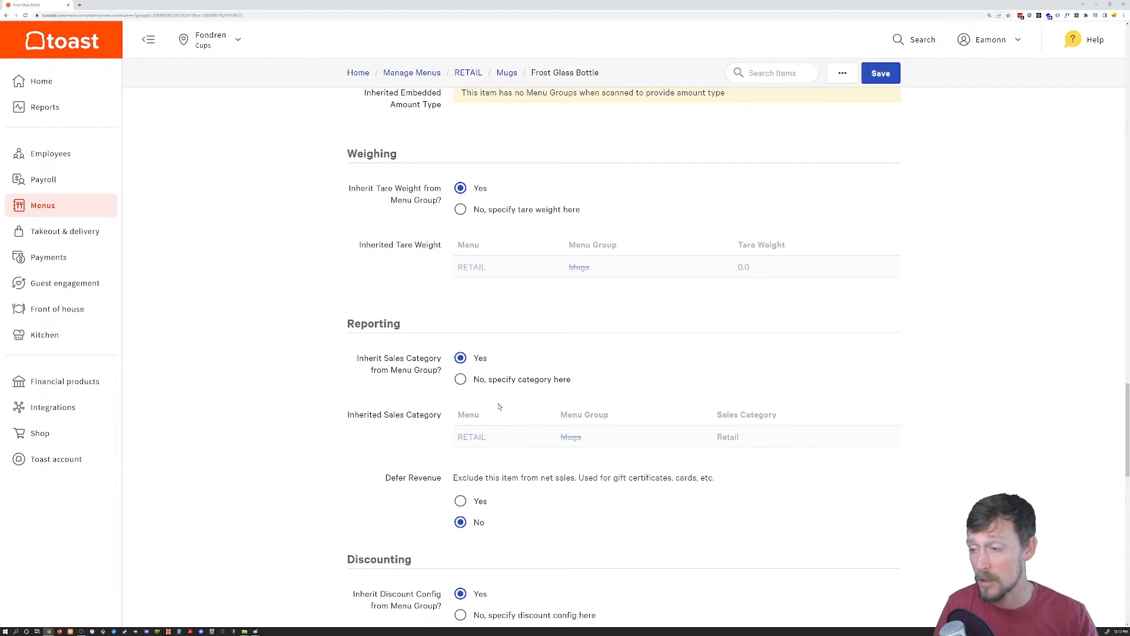
scroll("down", 3)
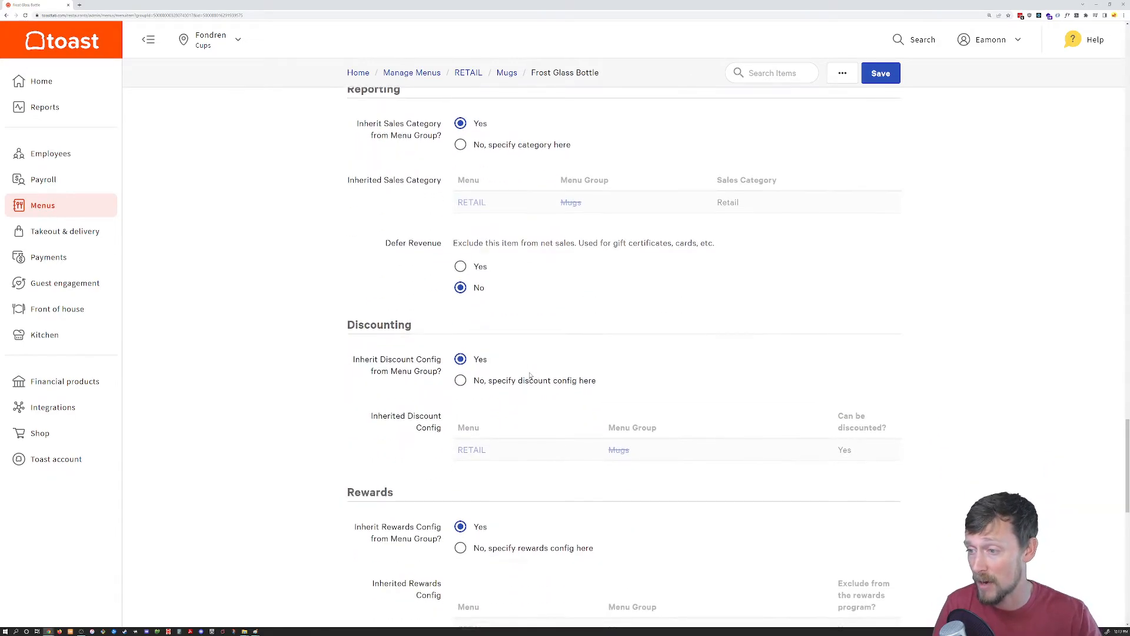
scroll("down", 3)
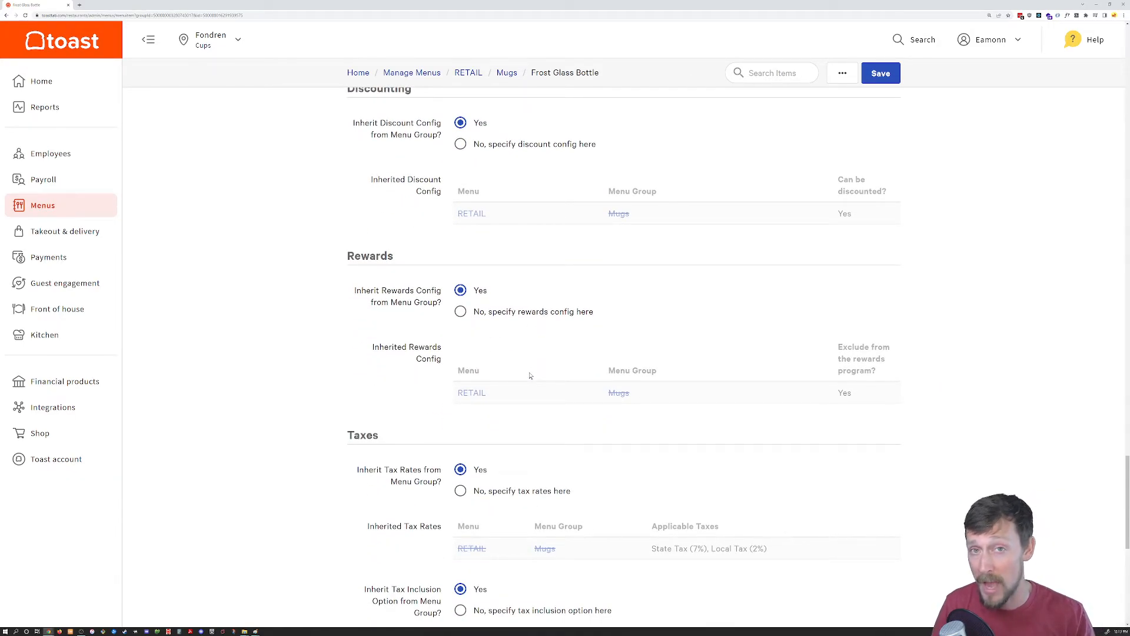
scroll("down", 3)
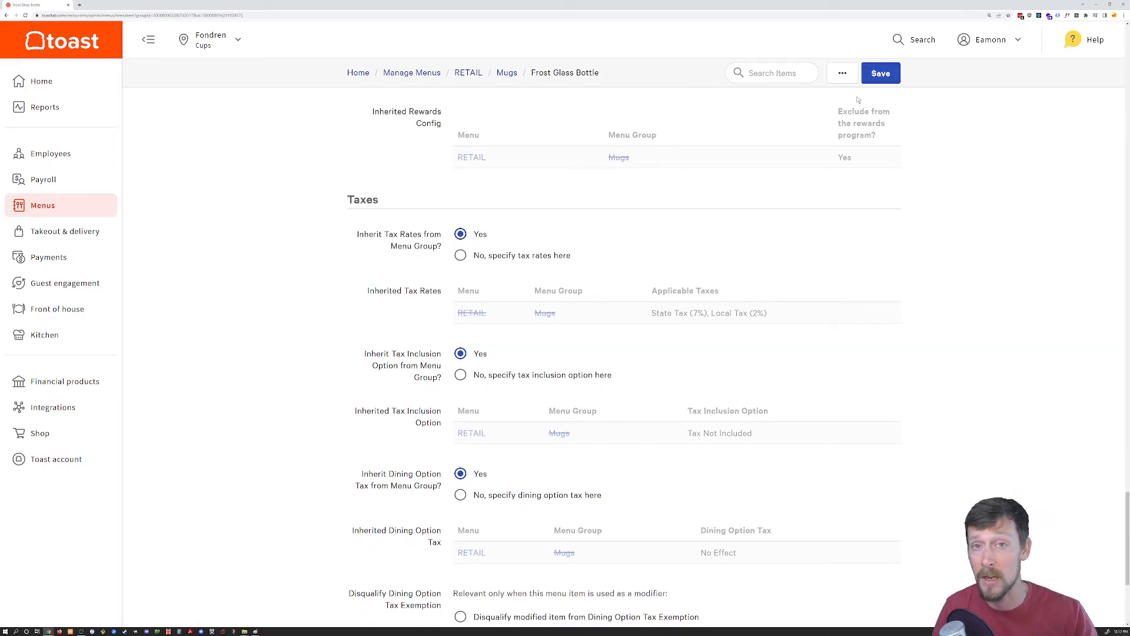
mouse_move(672, 82)
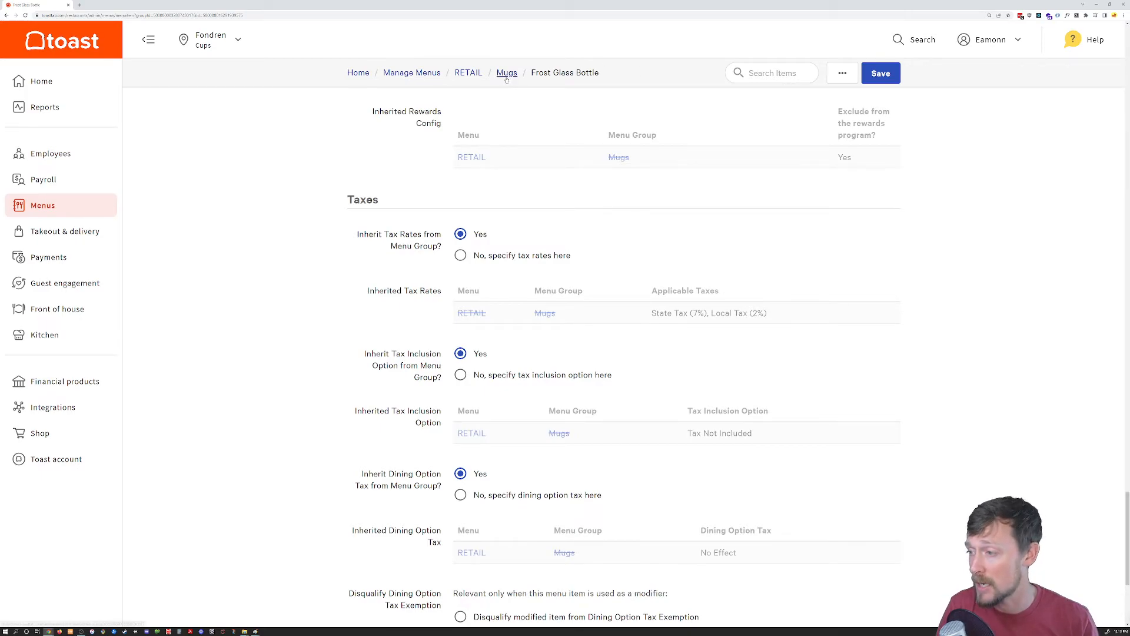
mouse_move(506, 71)
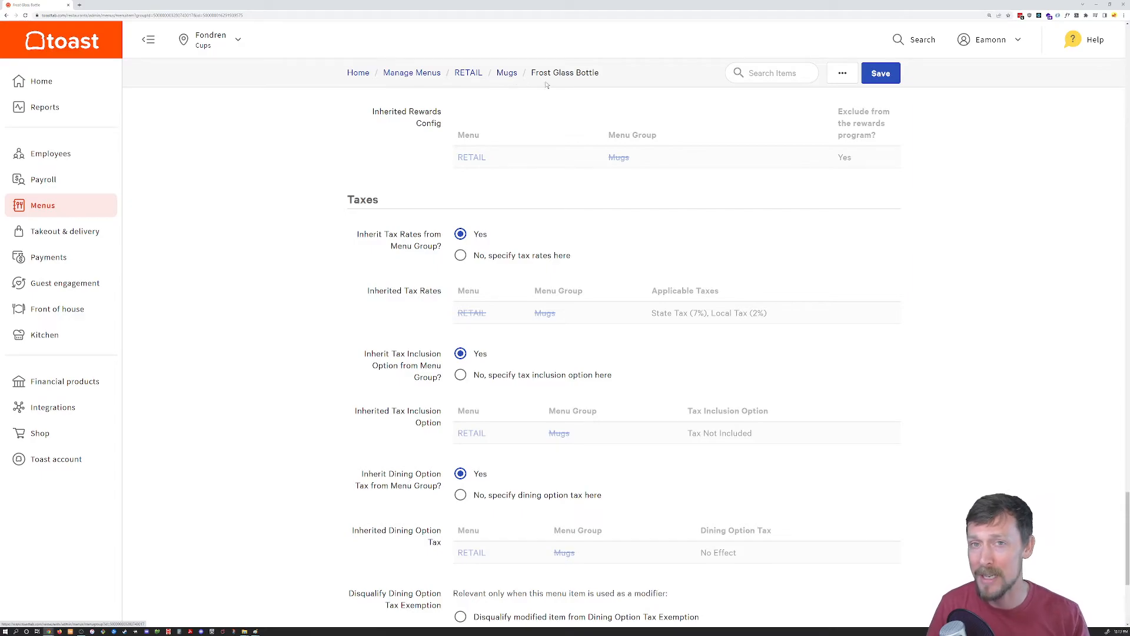
mouse_move(428, 32)
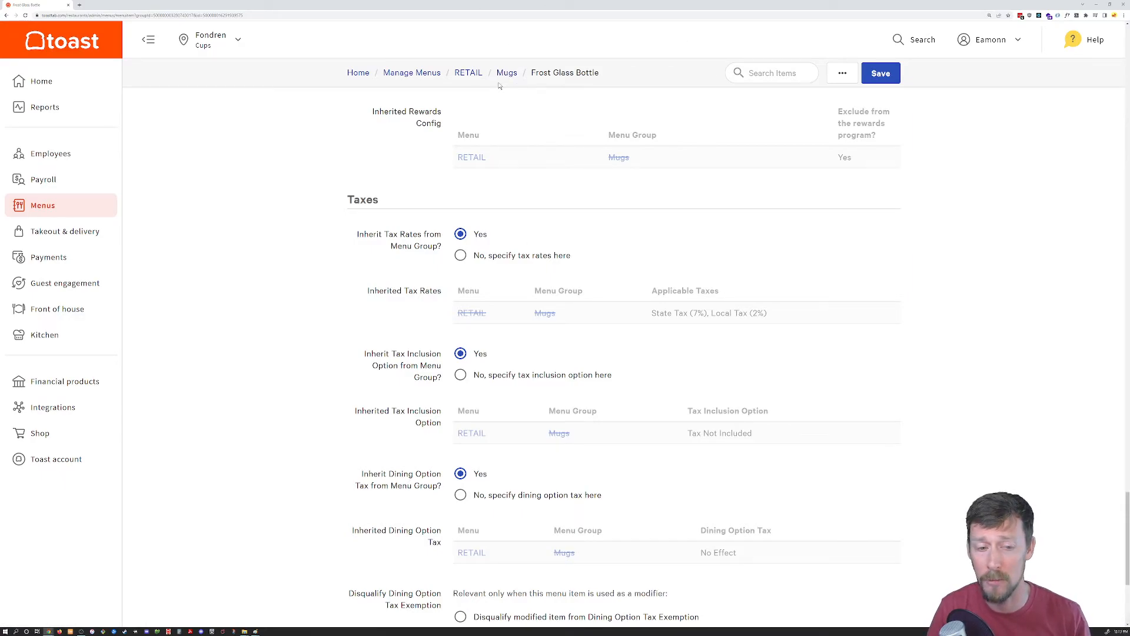
scroll("down", 3)
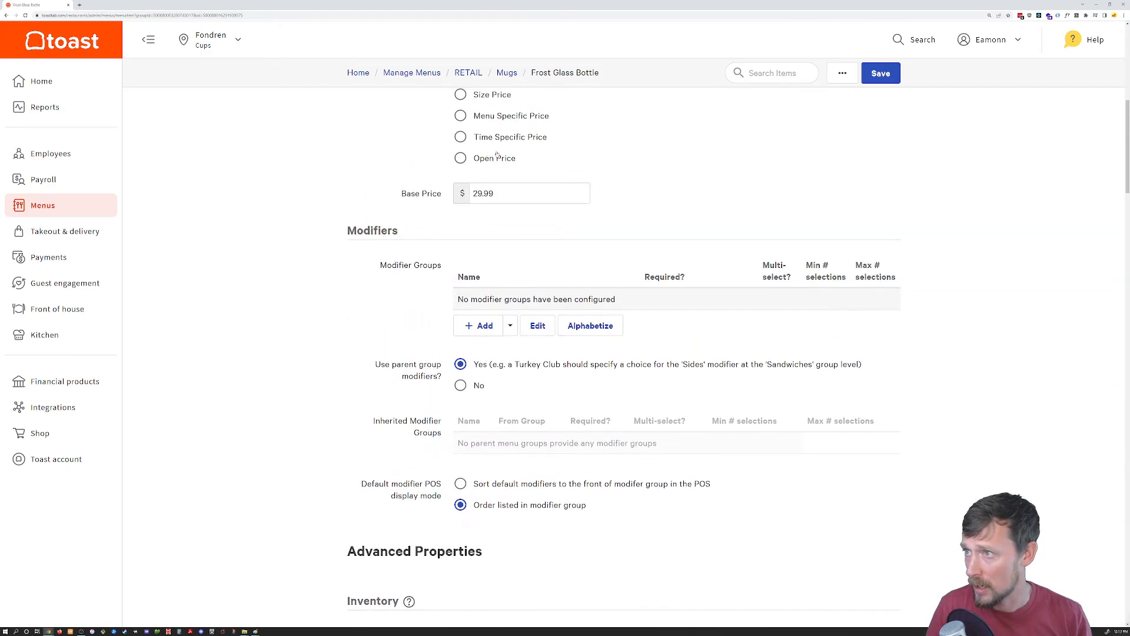
- Save Frost Glass Bottle and publish the menu changes now
left_click(881, 73)
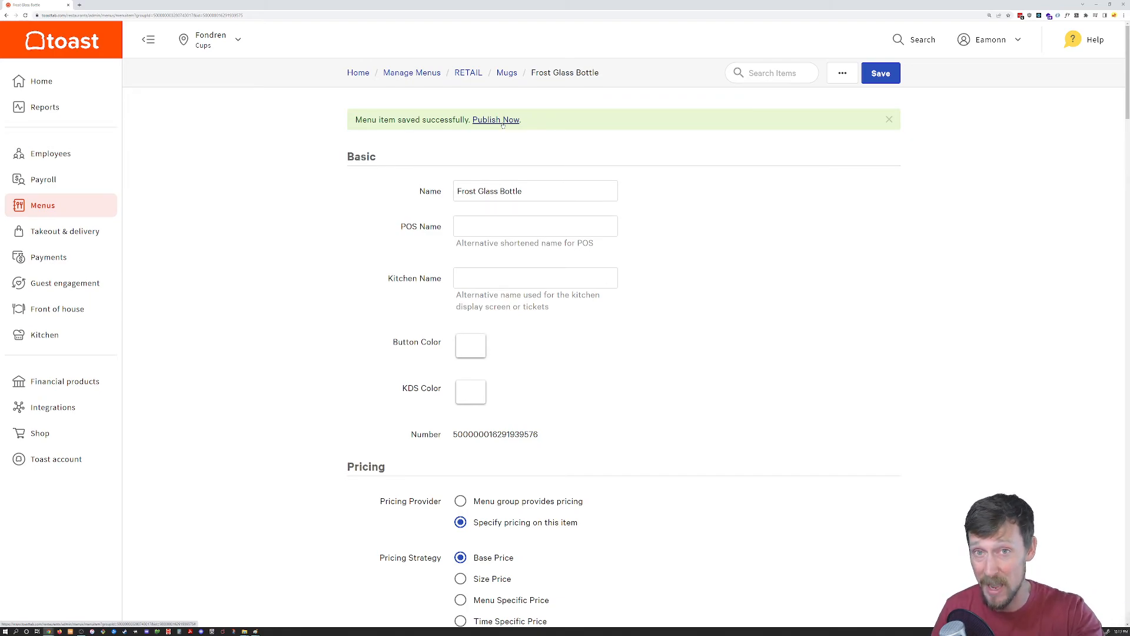
left_click(880, 73)
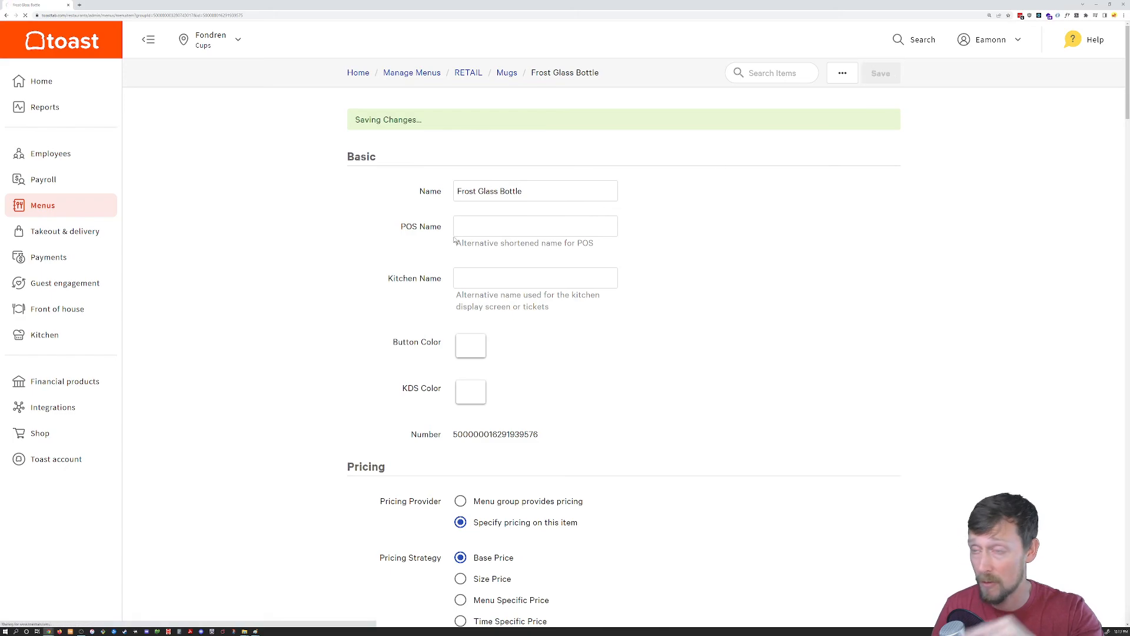